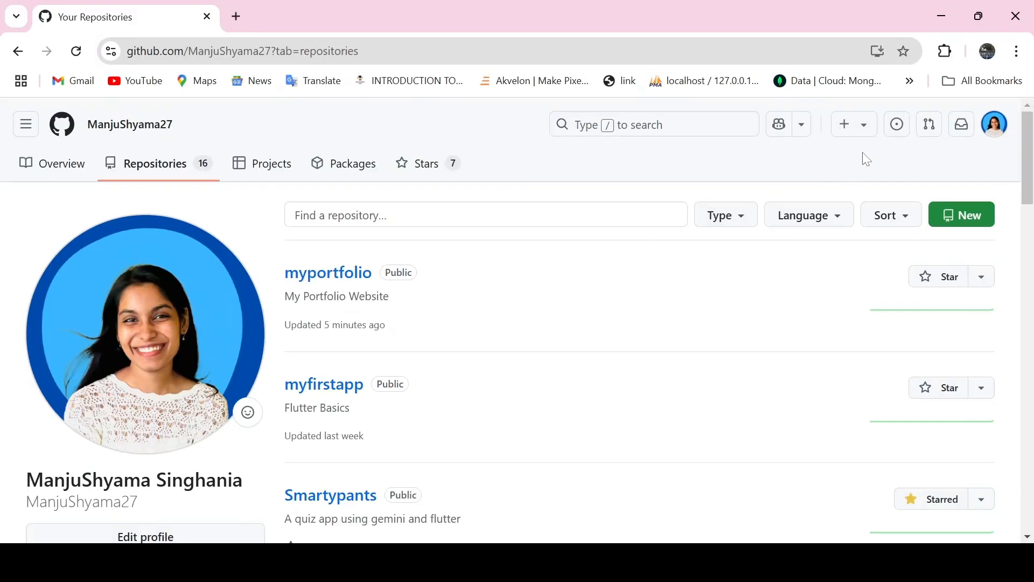
- Start a new GitHub repository from the + menu in the top bar
click(844, 124)
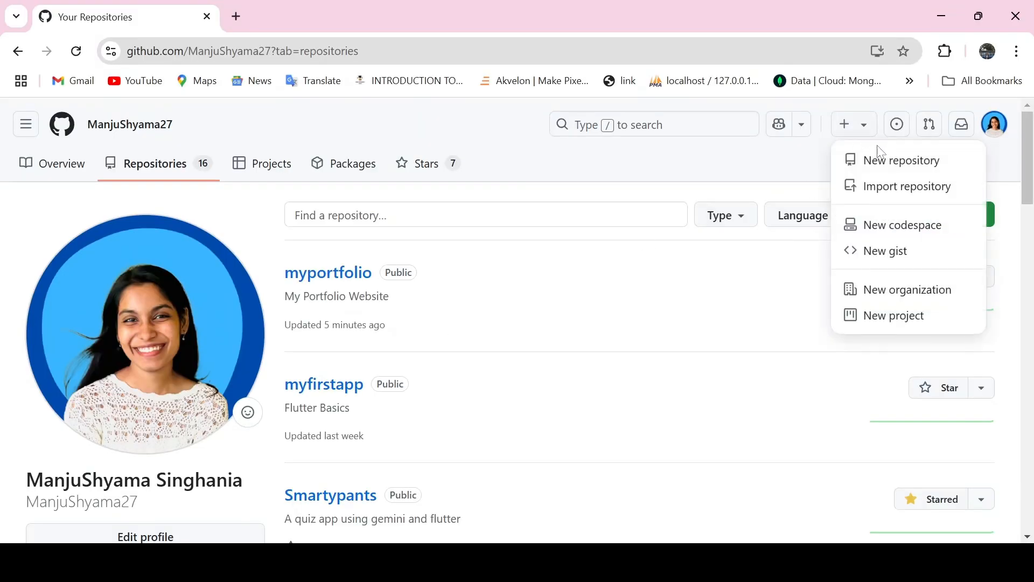
click(903, 159)
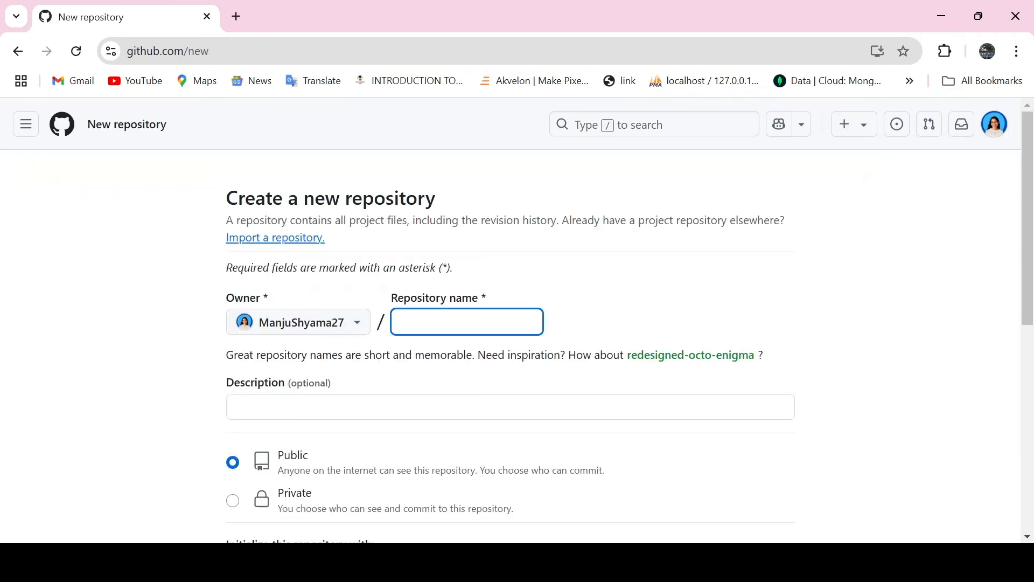
- Name the repository 'fluttertogithub' with description 'Fluttertogithub project', keeping it Public
text(fluttertog)
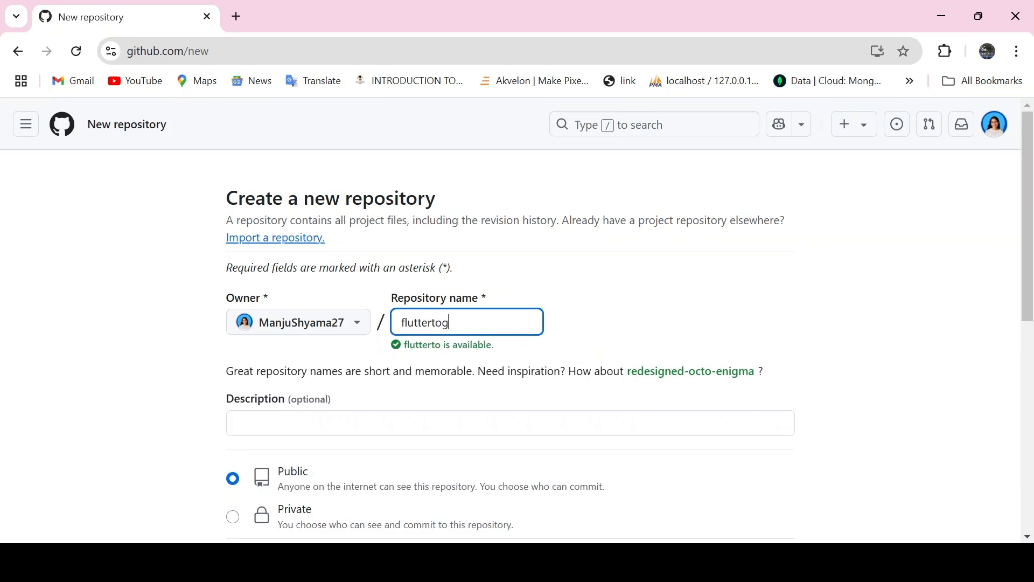
text(ithub)
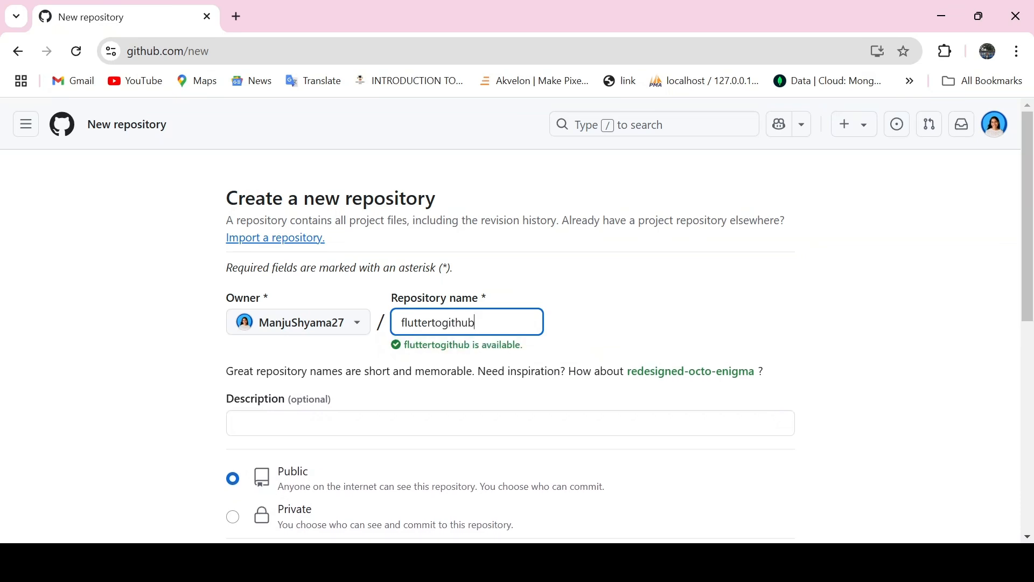
scroll(down, 3)
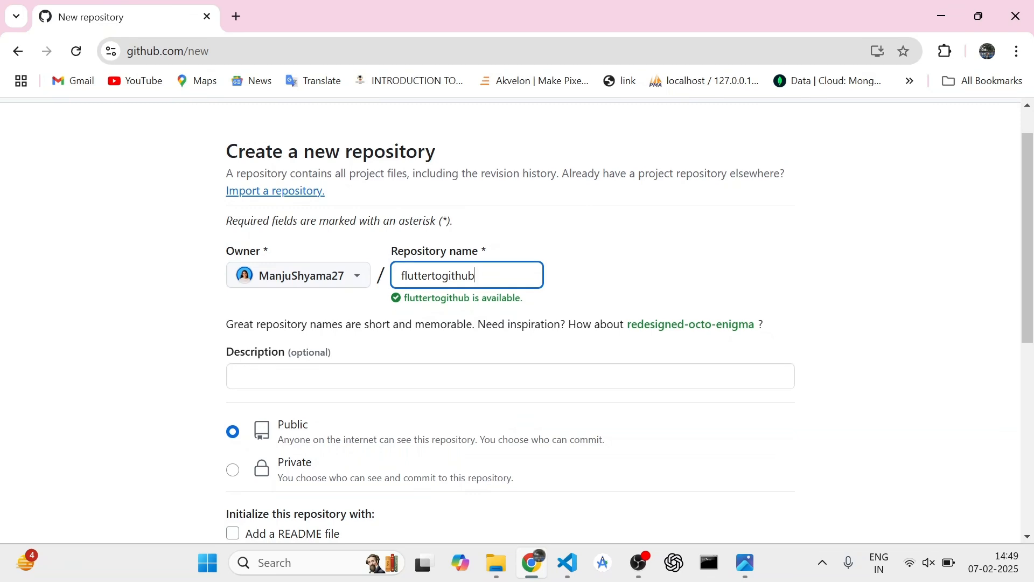
click(509, 376)
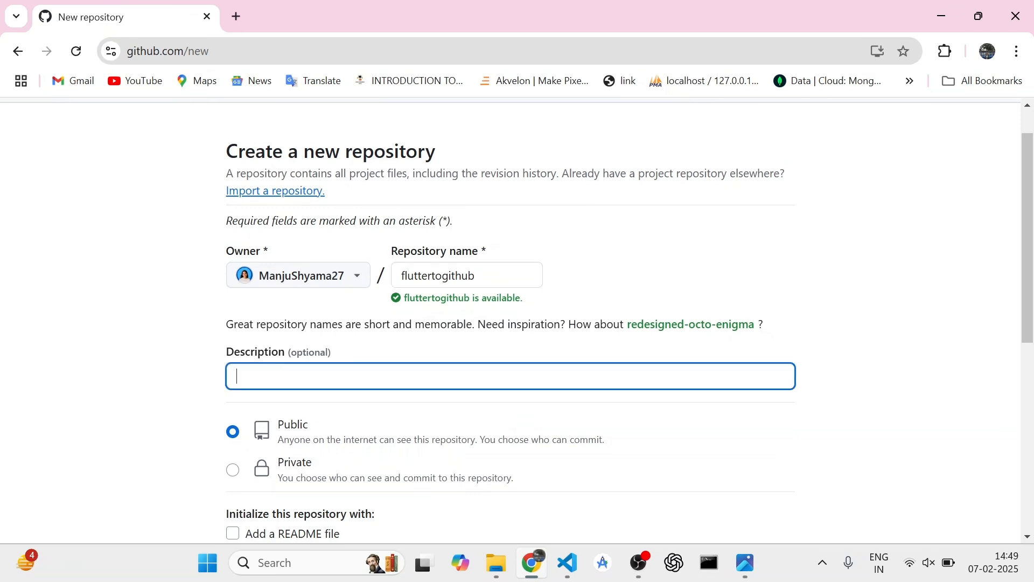
text(Fluttertogithub)
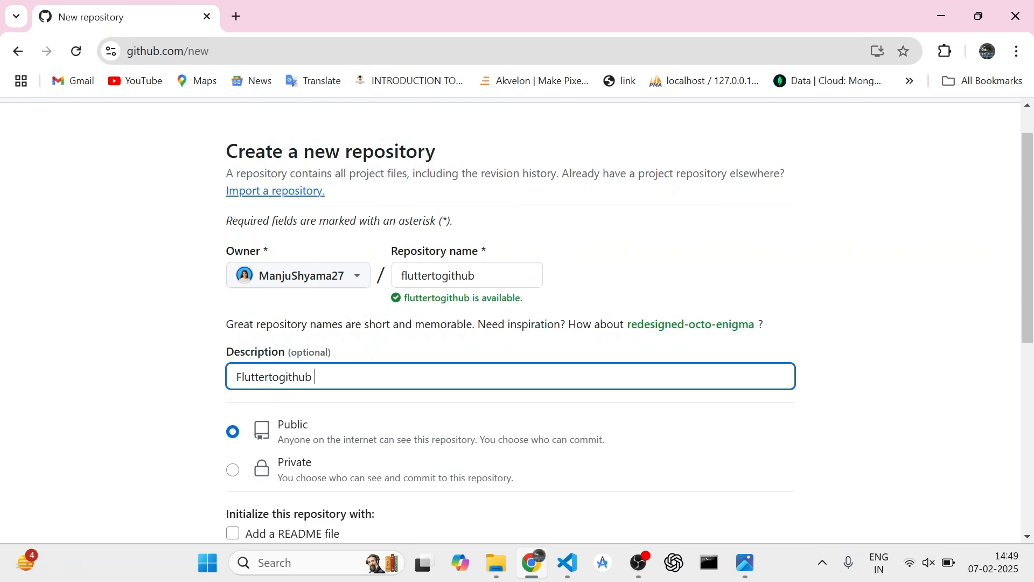
text(project)
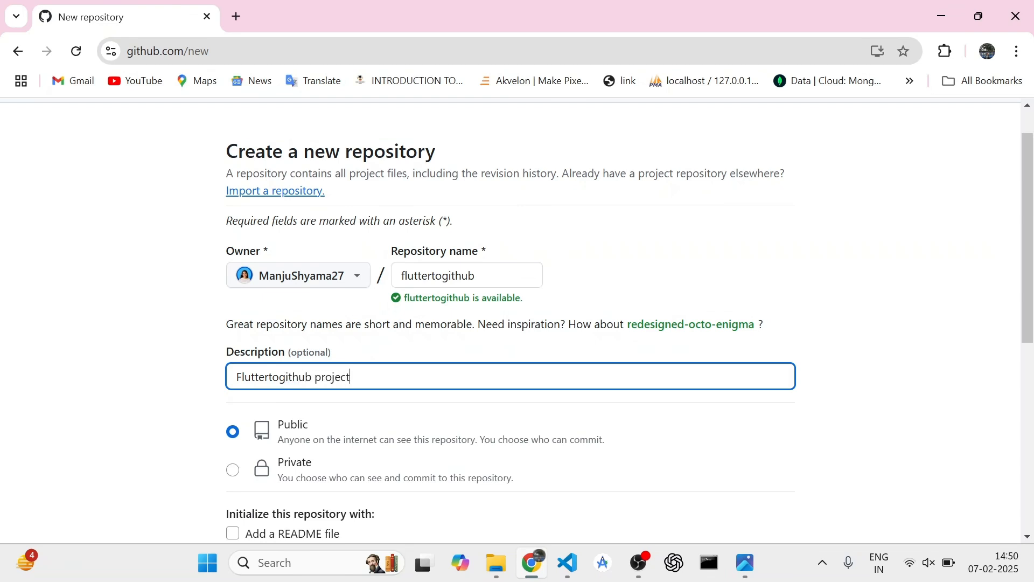
scroll(down, 3)
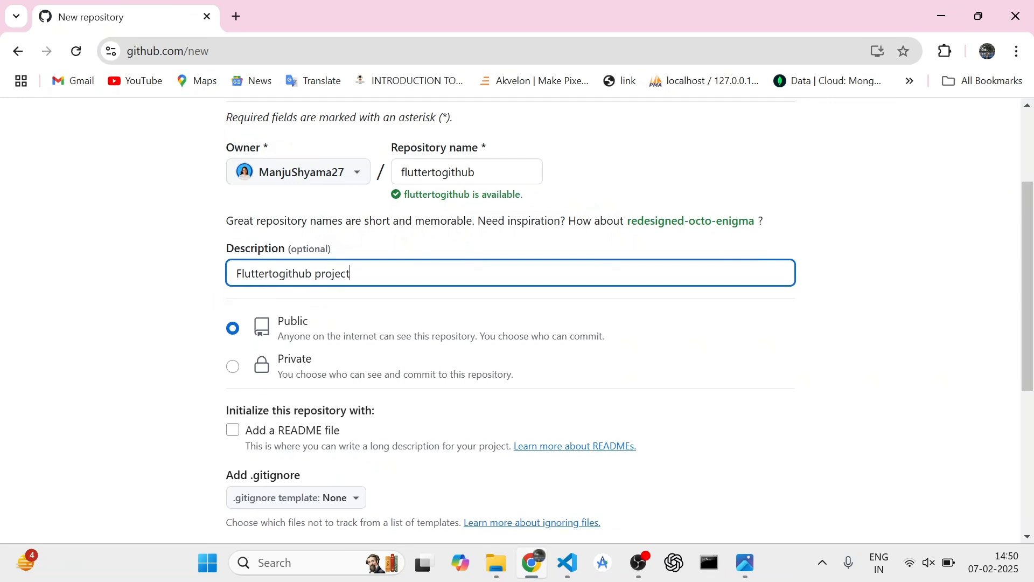
scroll(down, 3)
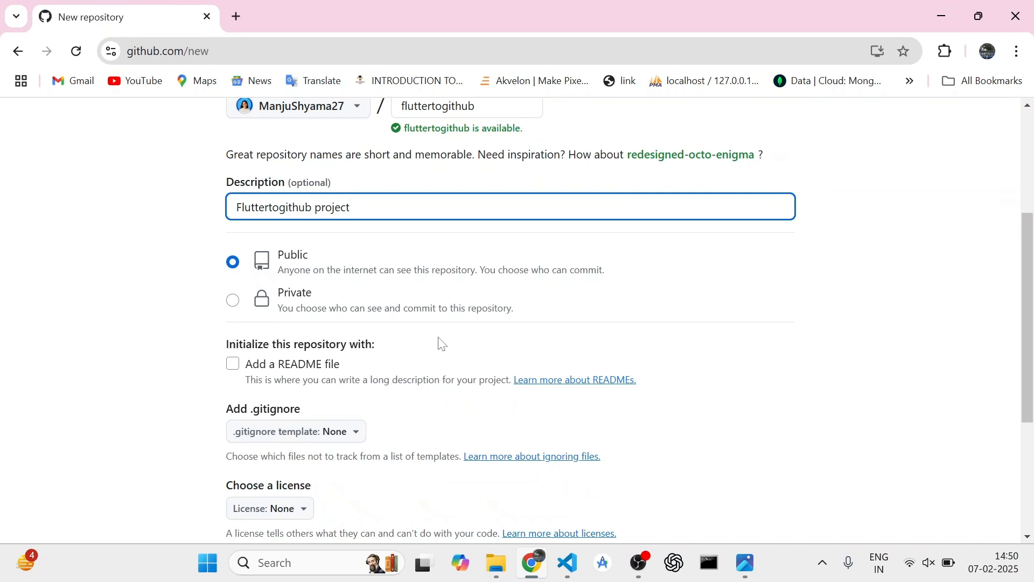
scroll(down, 3)
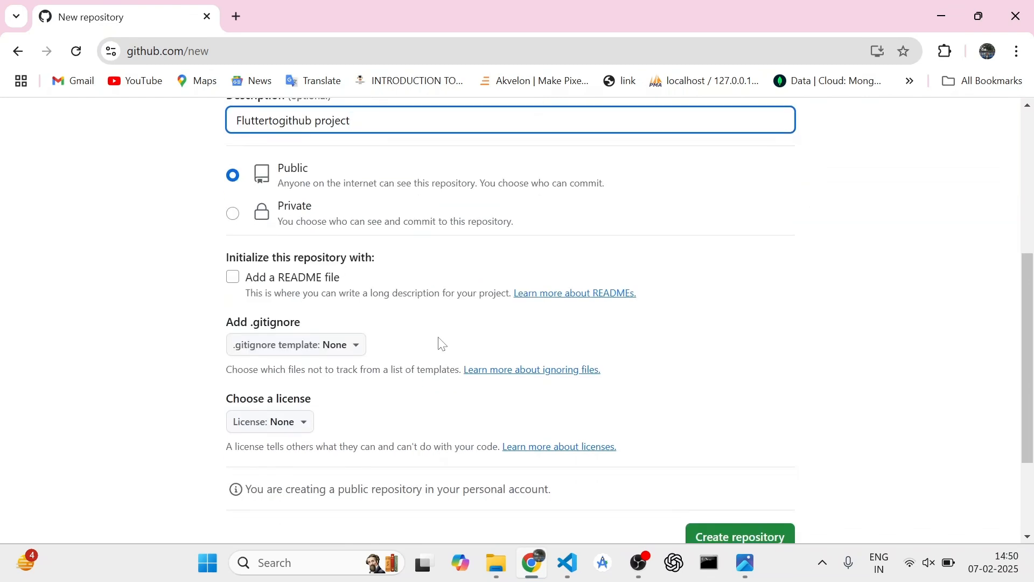
scroll(down, 3)
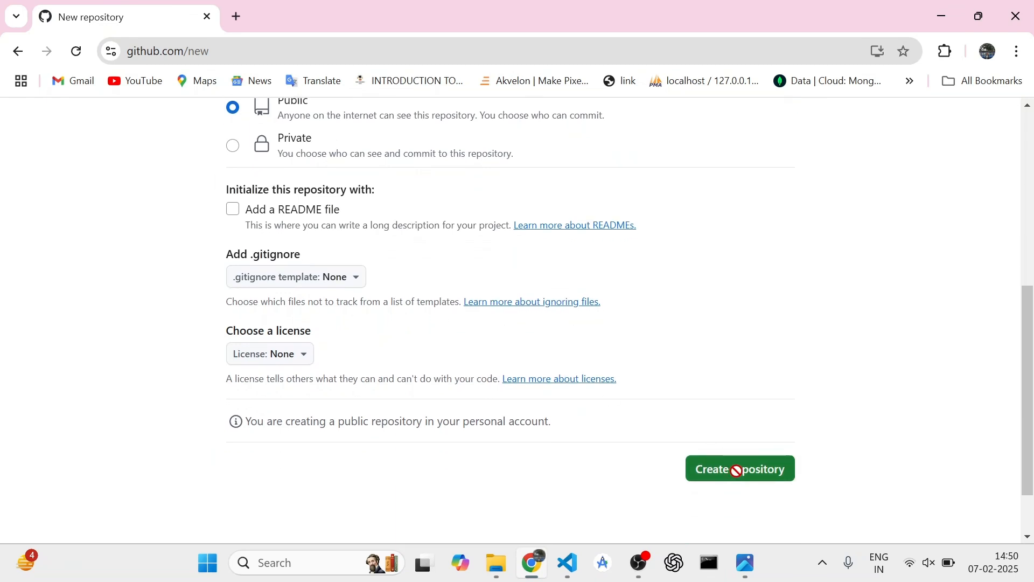
- Create the public fluttertogithub repository and select its web address
click(738, 468)
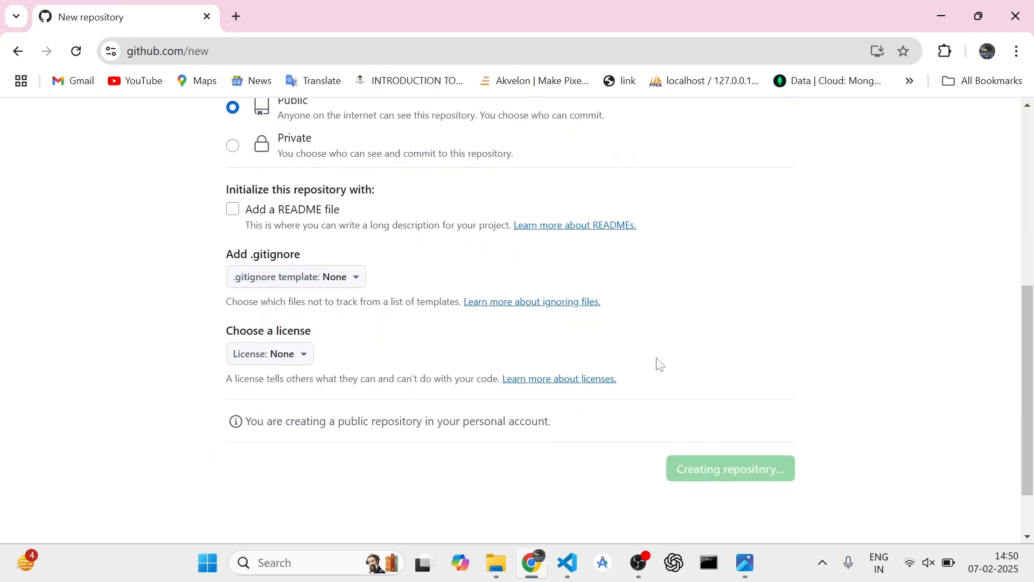
click(729, 469)
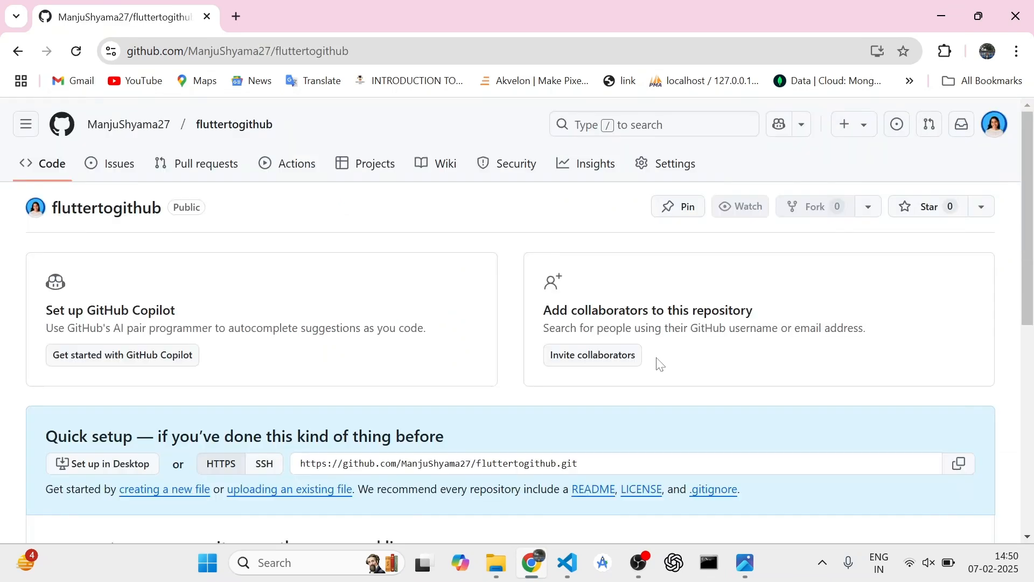
click(740, 206)
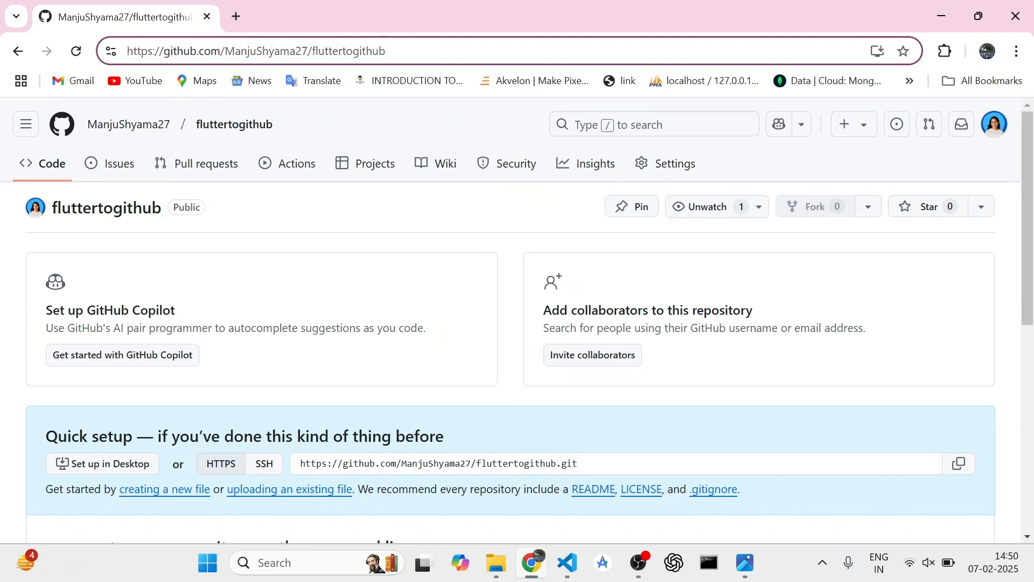
mouse_move(566, 562)
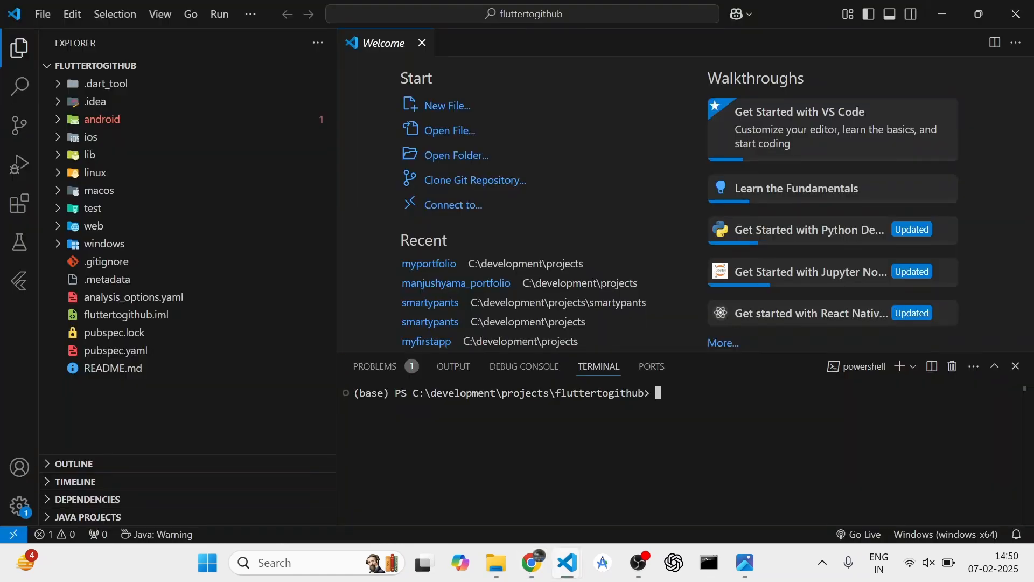
- Return to the fluttertogithub VS Code window and run git init in the terminal
key(alt+tab)
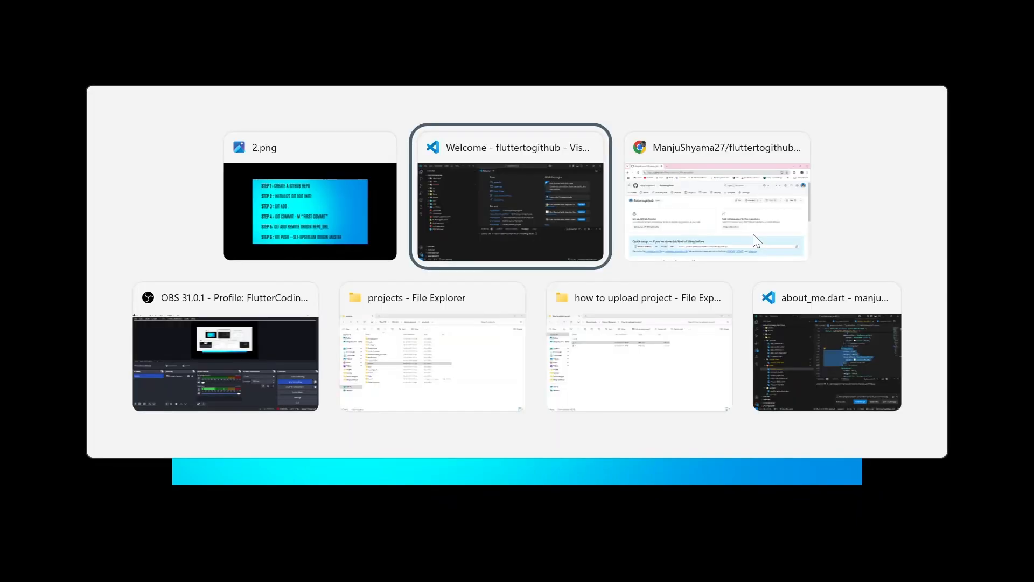
click(510, 195)
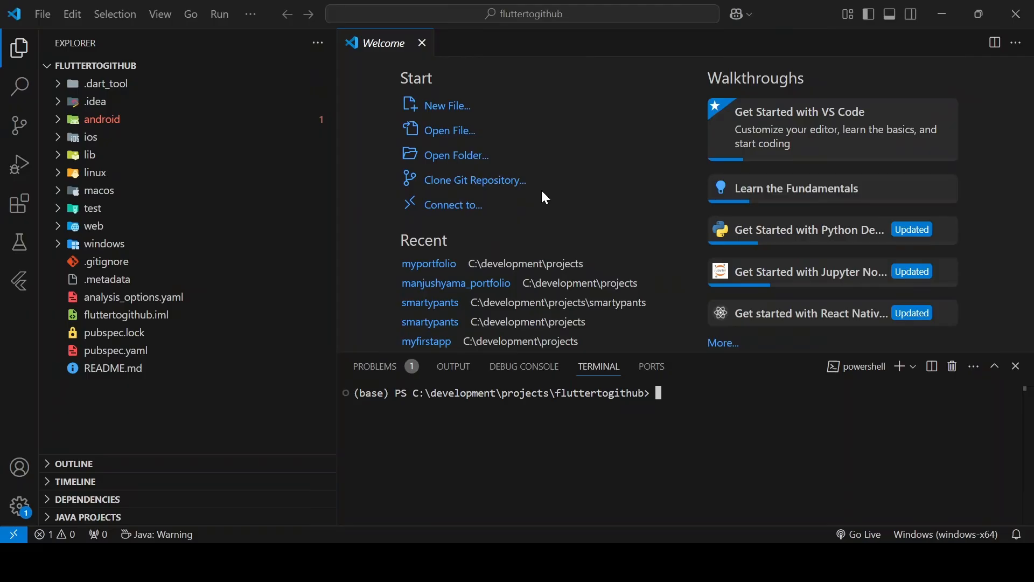
text(git)
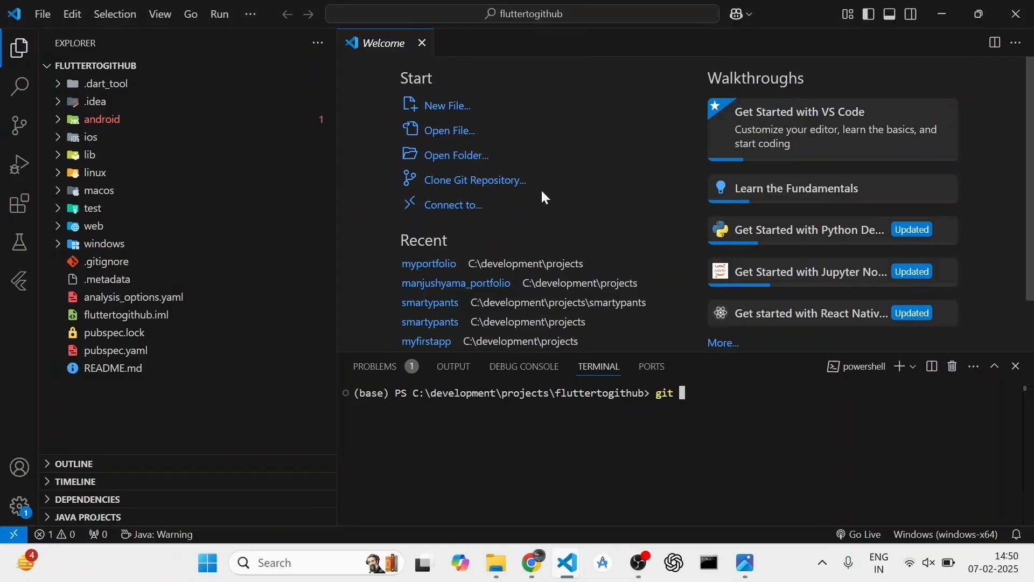
text(init)
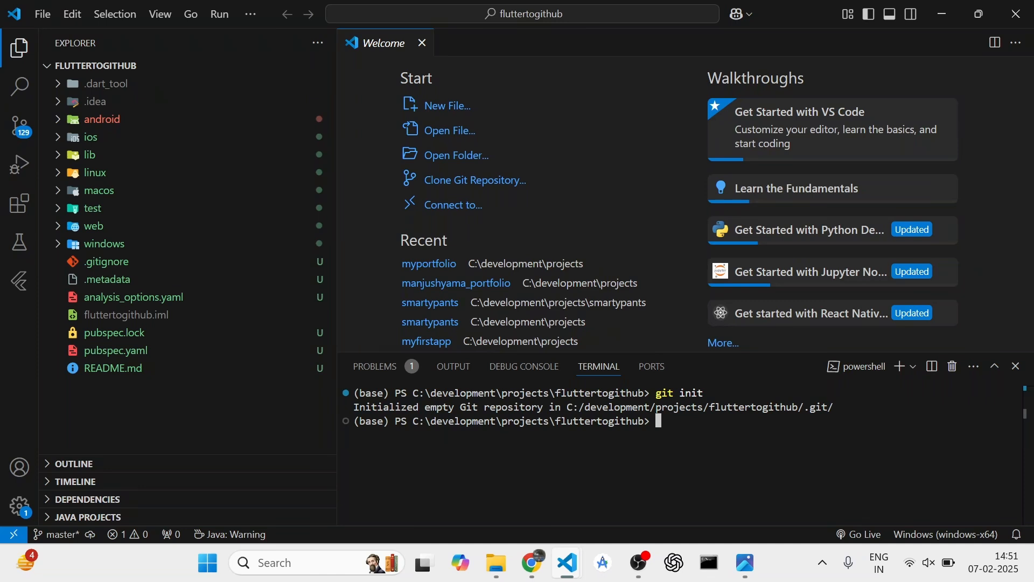
- Stage every project file with git add
text(g)
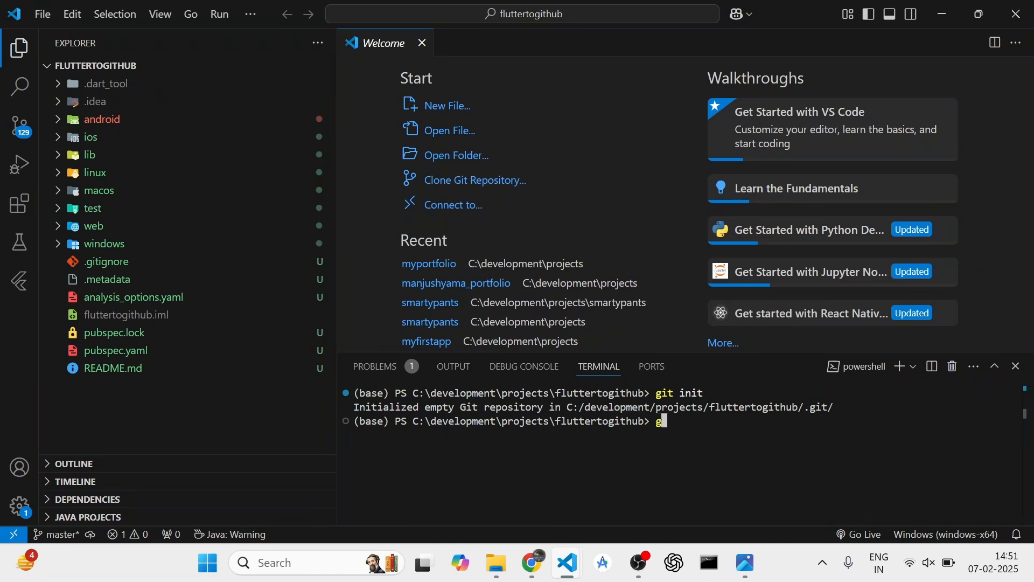
text(it add .)
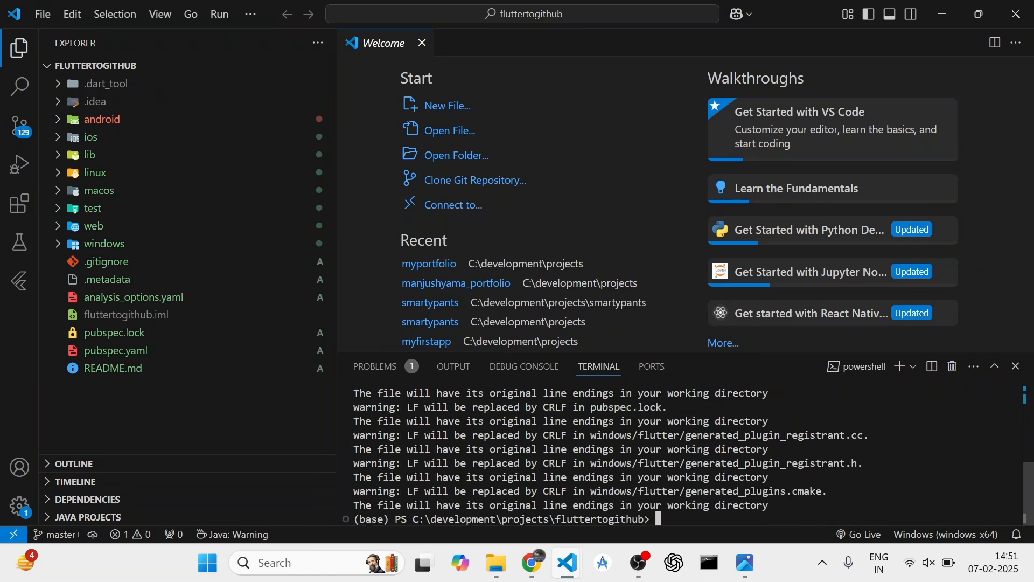
mouse_move(20, 126)
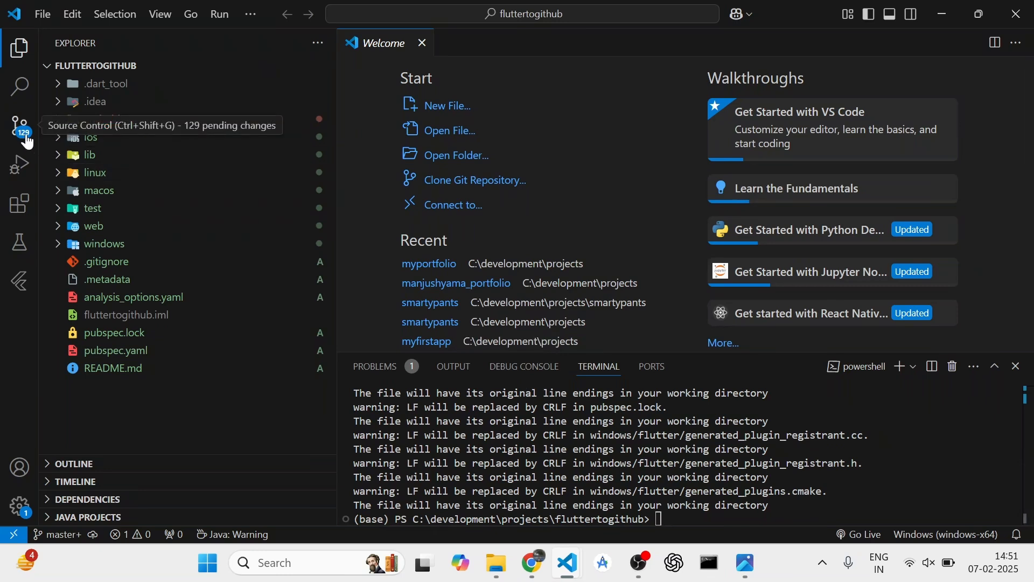
- Commit all staged files from Source Control with the message 'First Commit'
click(20, 125)
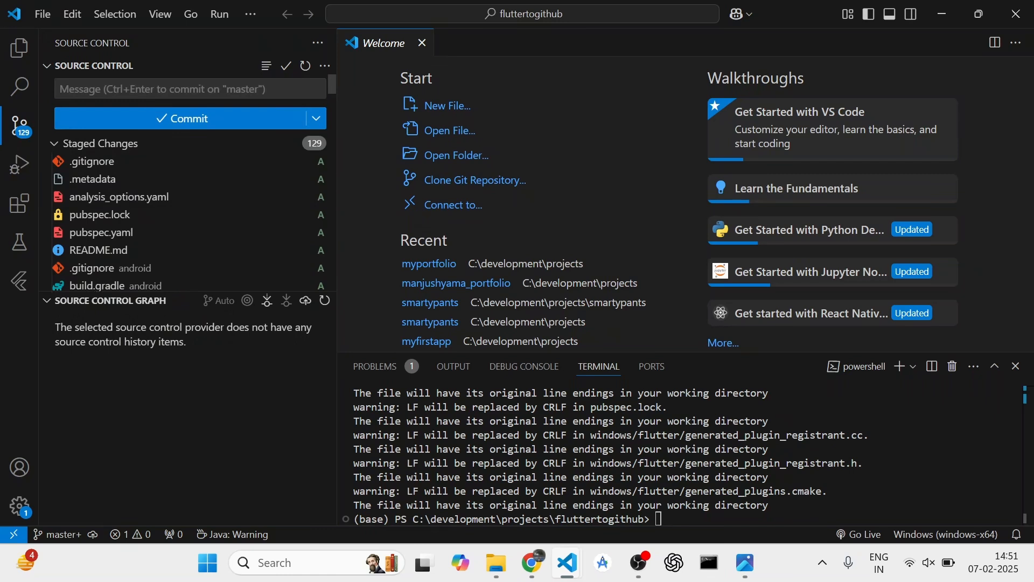
text(First Commit)
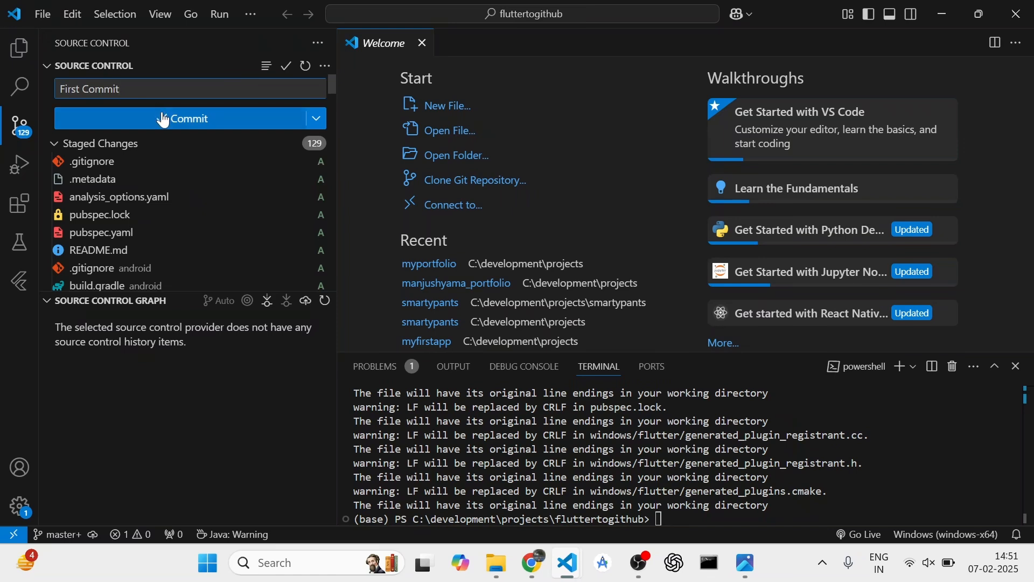
click(190, 119)
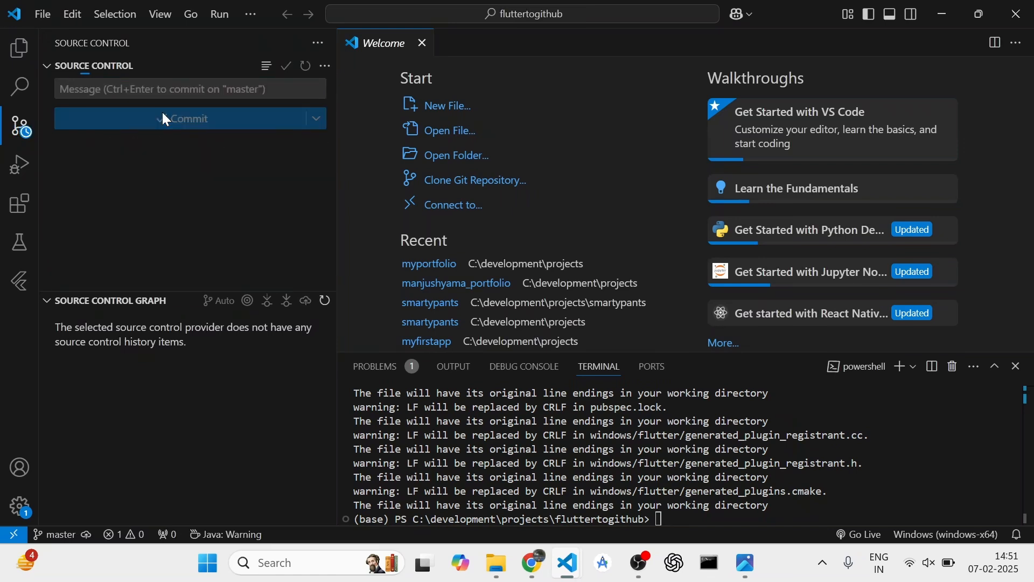
click(190, 118)
text(git remote a)
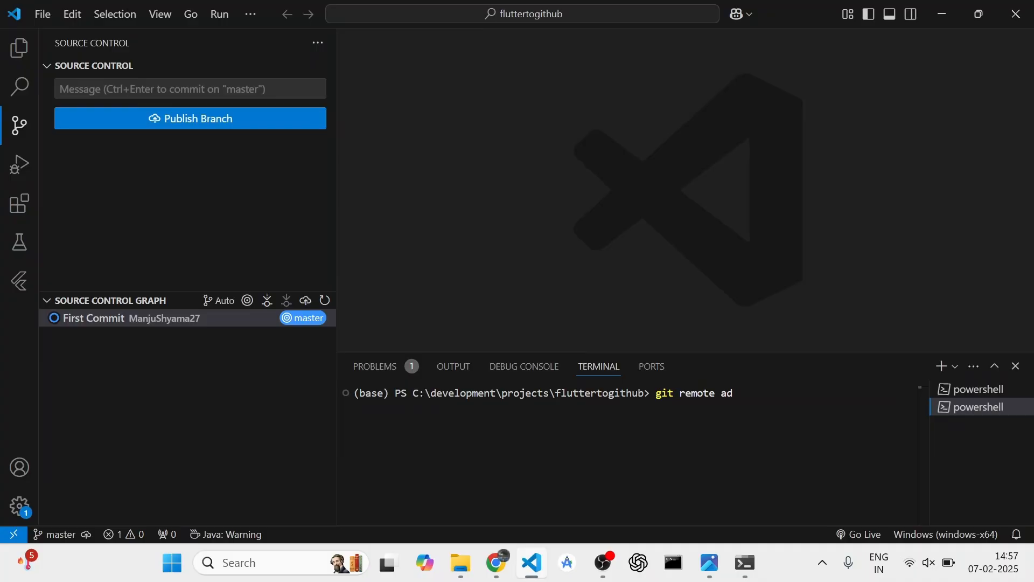
text(d origin)
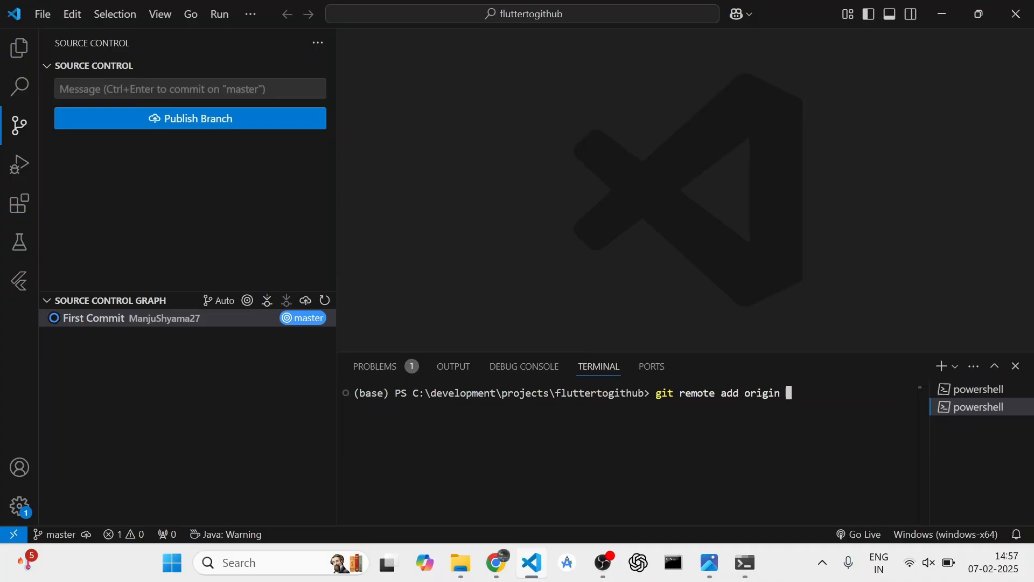
text(https://github.com/ManjuShyama27/fluttertogithub.git)
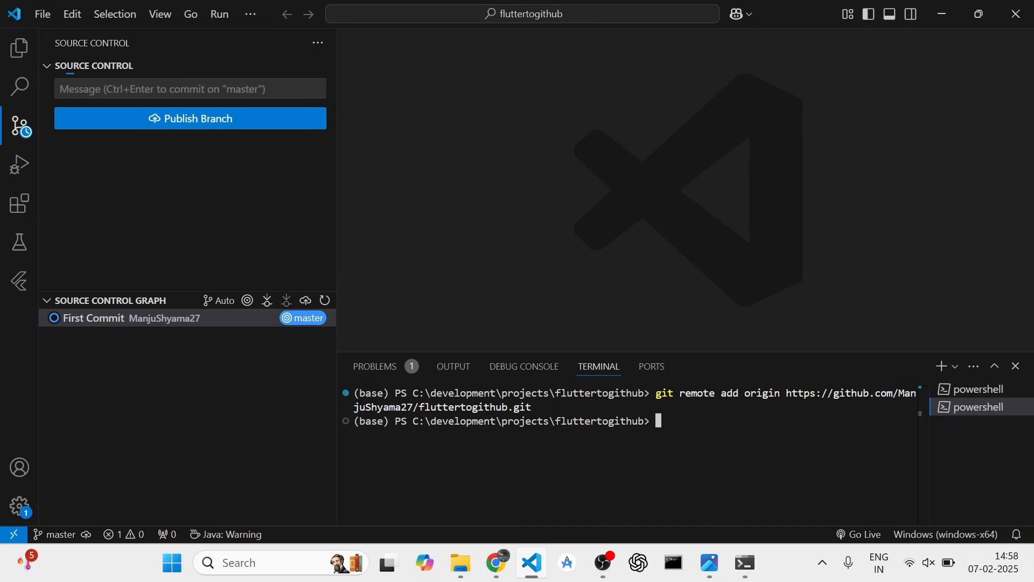
text(git pu)
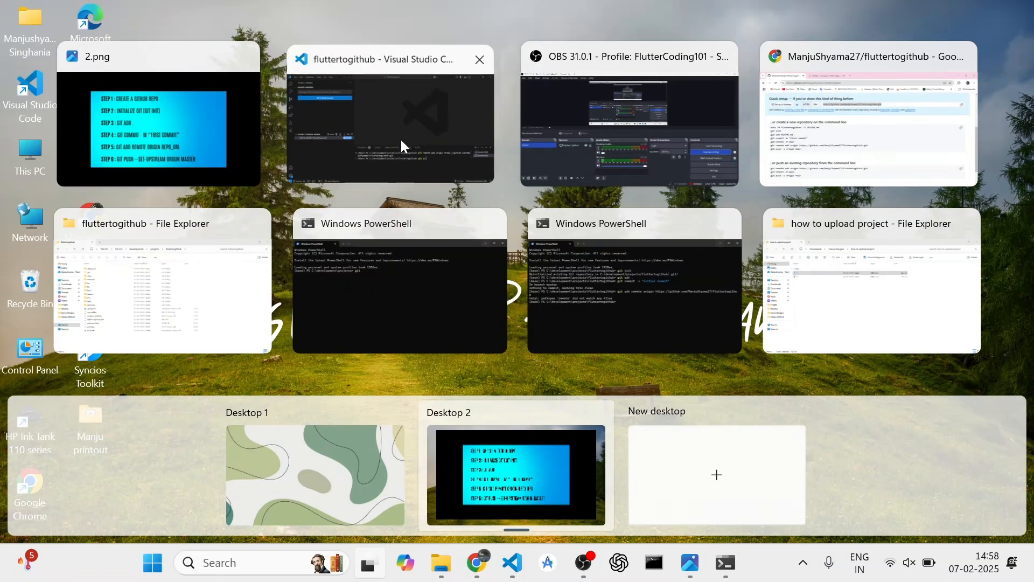
click(389, 115)
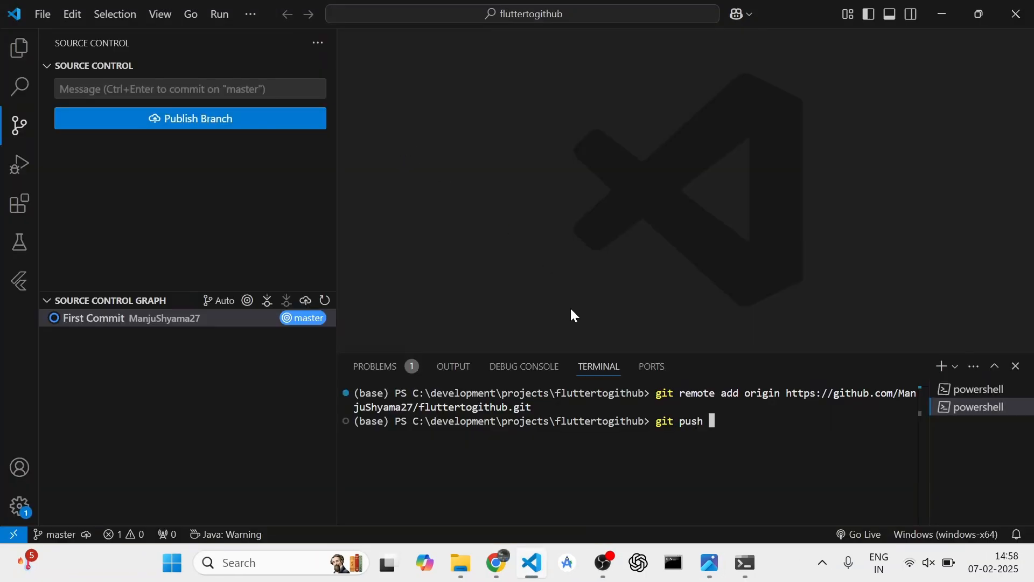
- Push master to GitHub with git push --set-upstream origin master
text(--set)
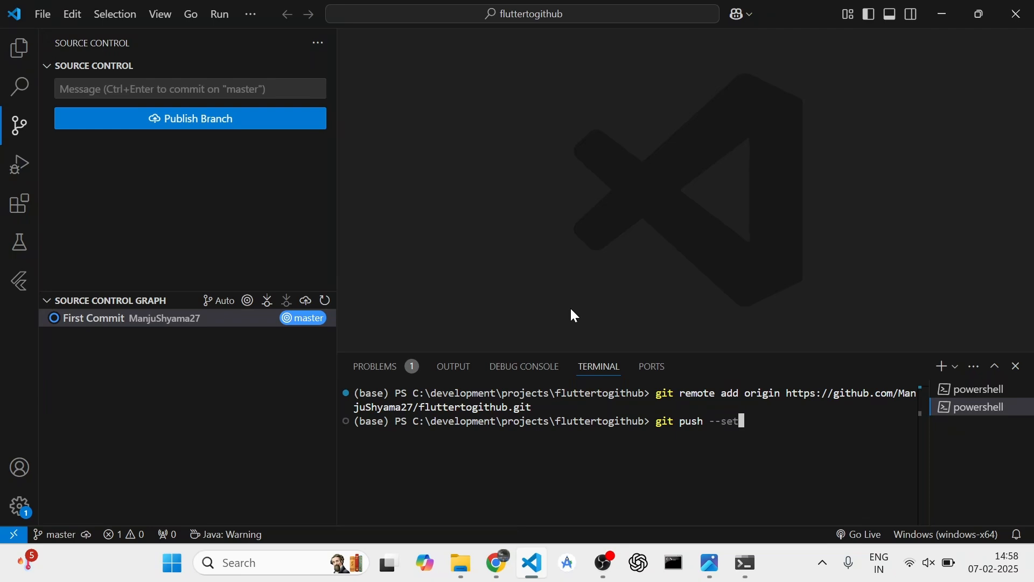
text(ups)
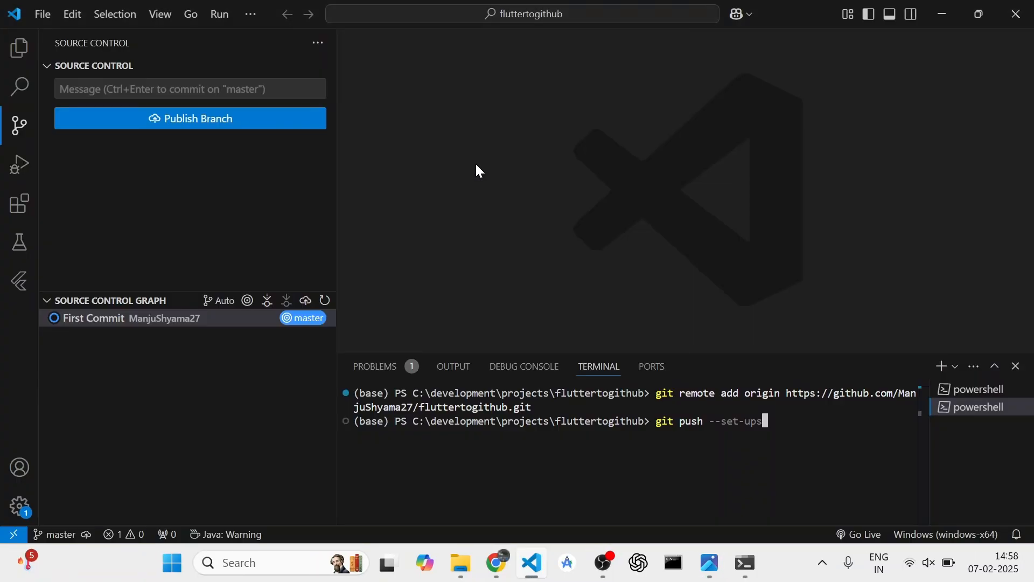
text(tream)
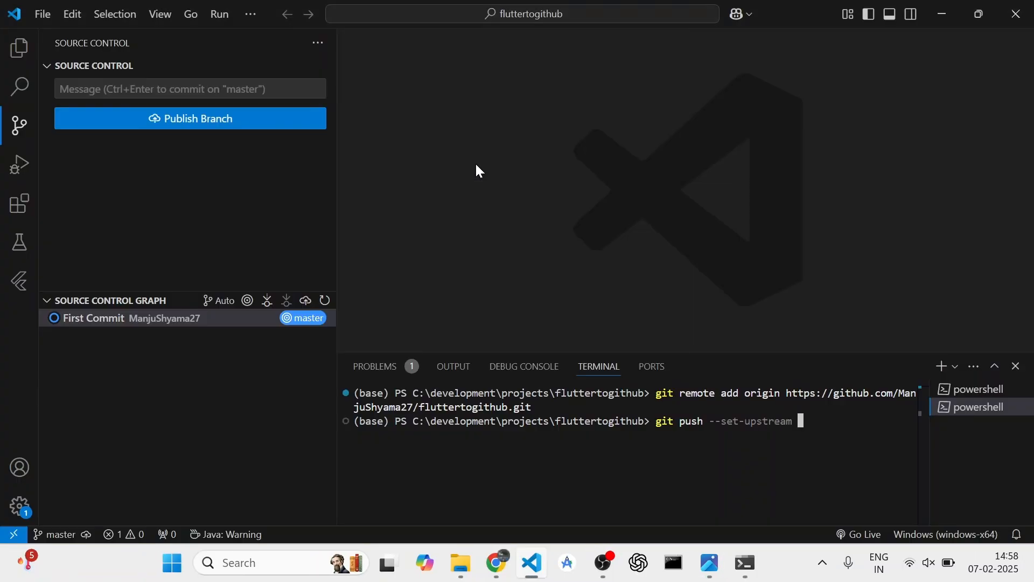
text(origin mast)
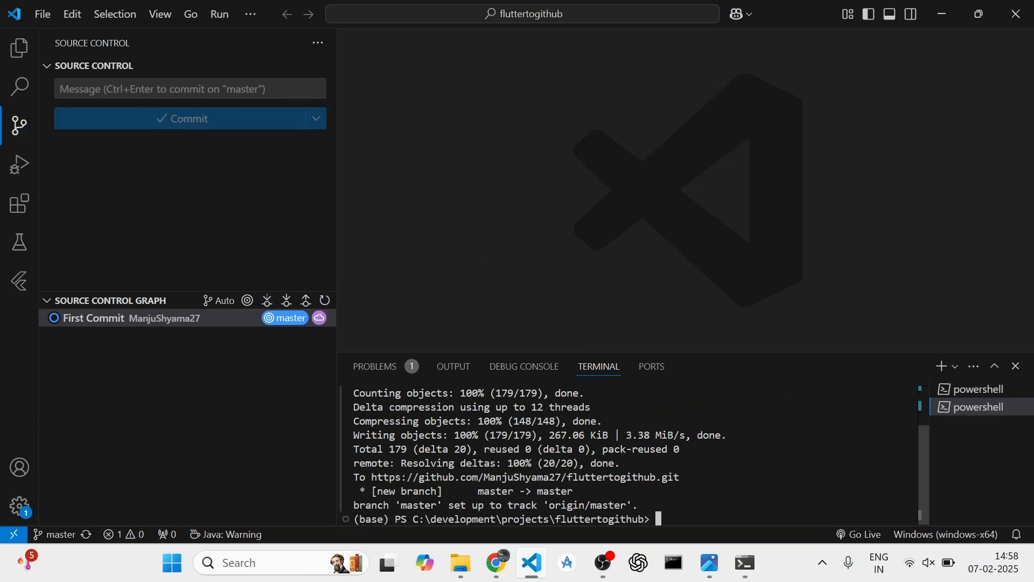
click(20, 47)
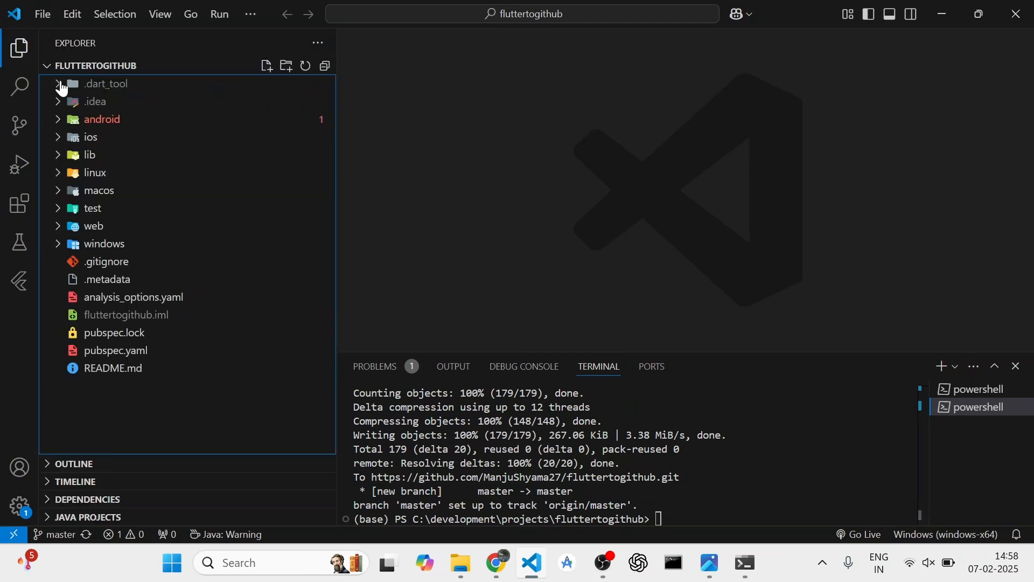
mouse_move(90, 154)
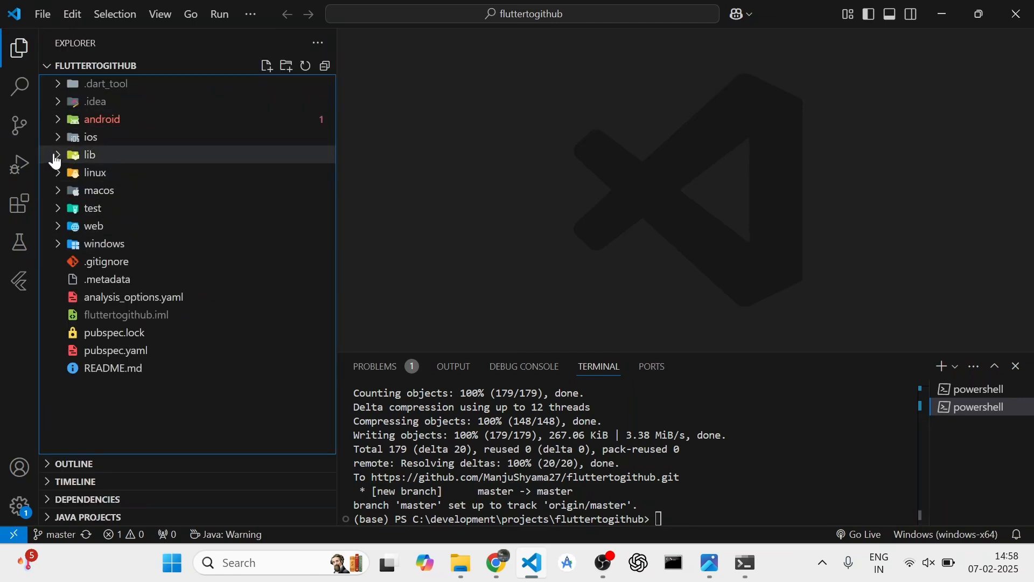
- Change the app title in lib/main.dart to 'Flutter Demo 1'
click(89, 155)
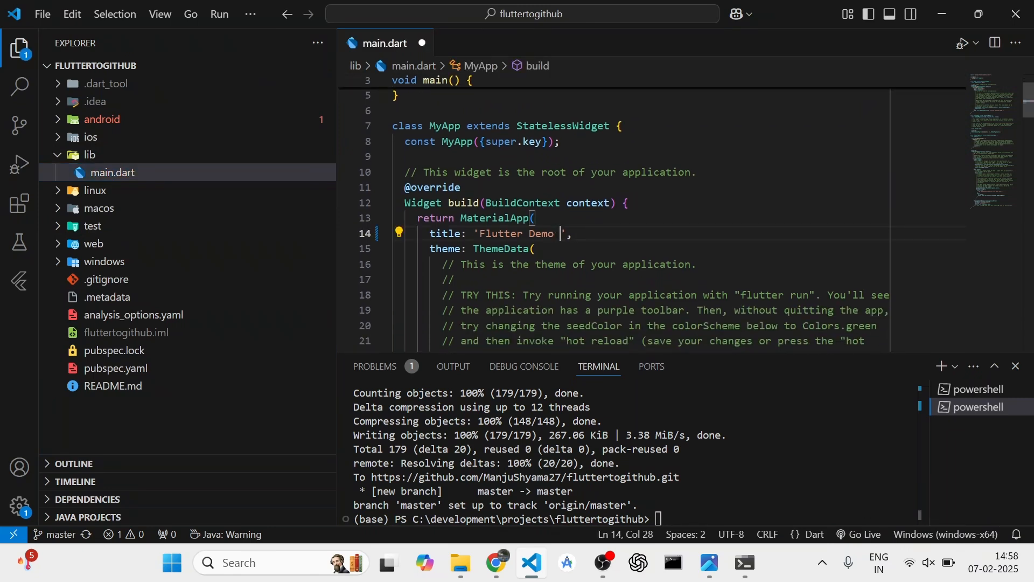
text(1)
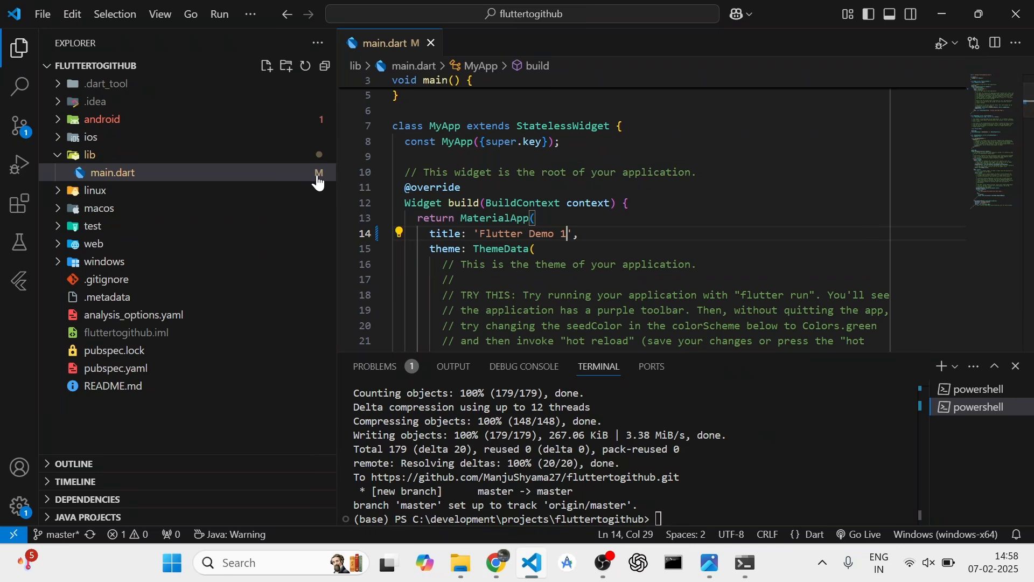
mouse_move(319, 173)
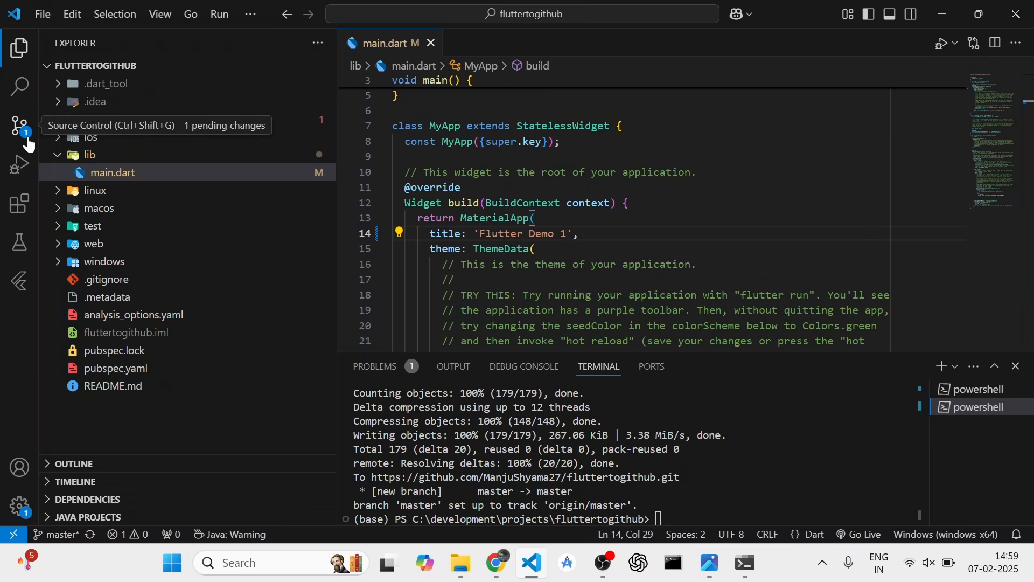
- Try committing the main.dart edit with the message 'MAin.dart file changes'
click(18, 125)
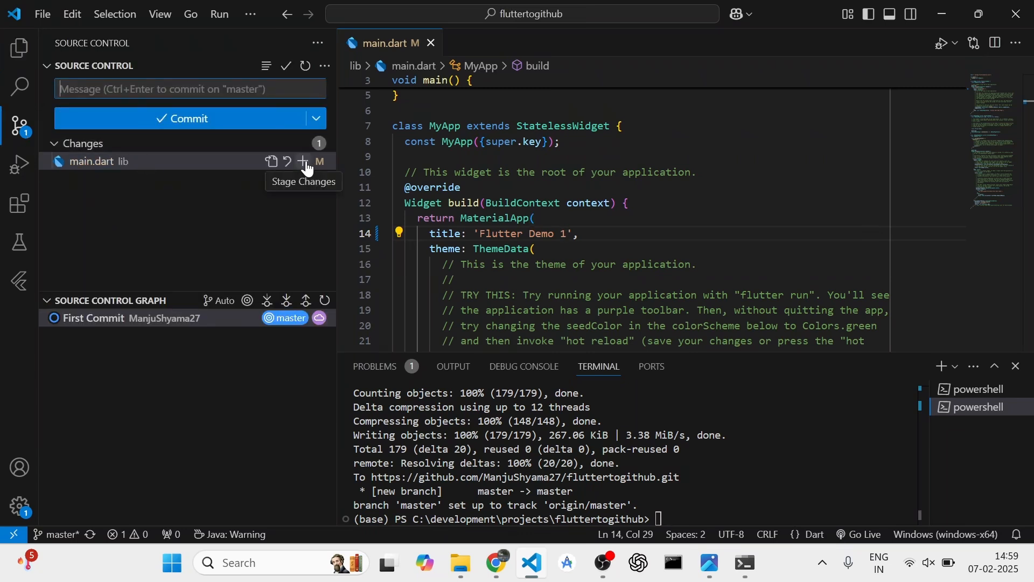
mouse_move(271, 162)
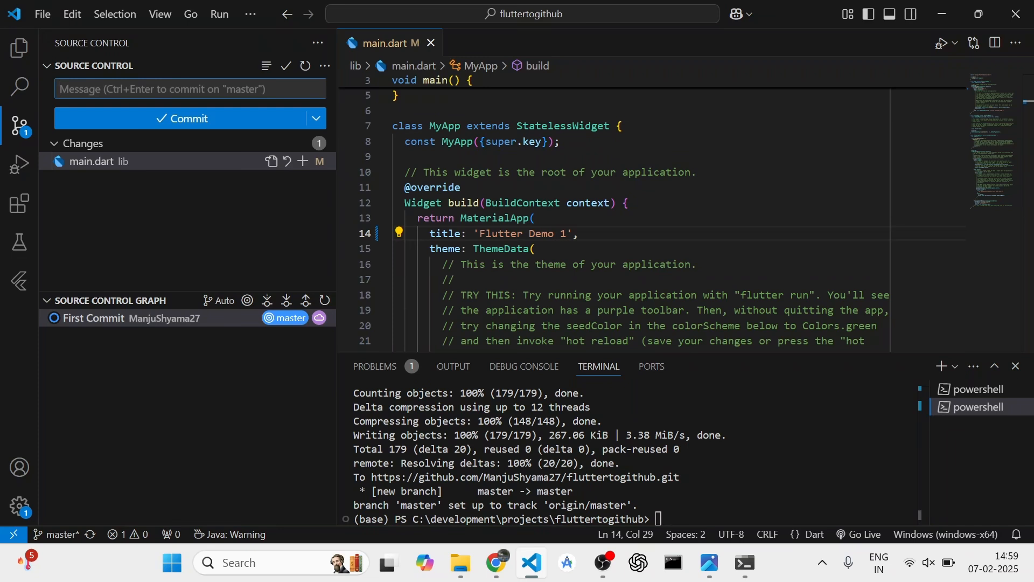
text(MAin.dart file chn)
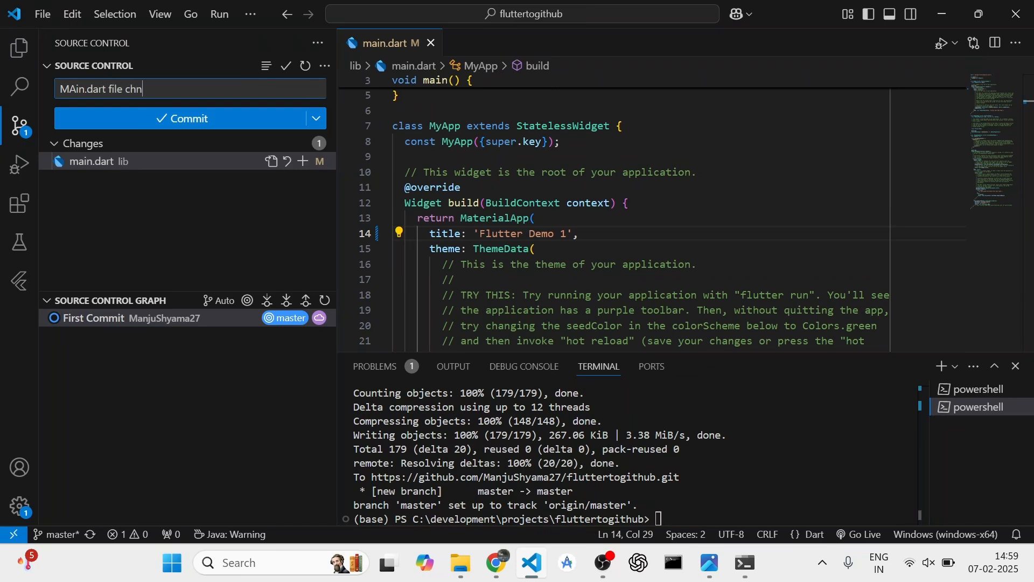
text(anges)
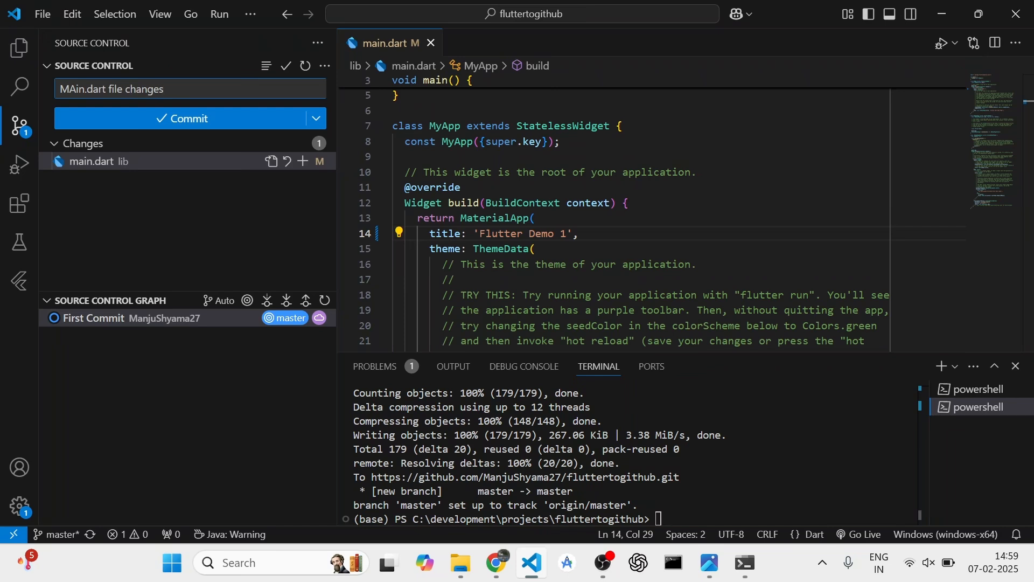
click(189, 119)
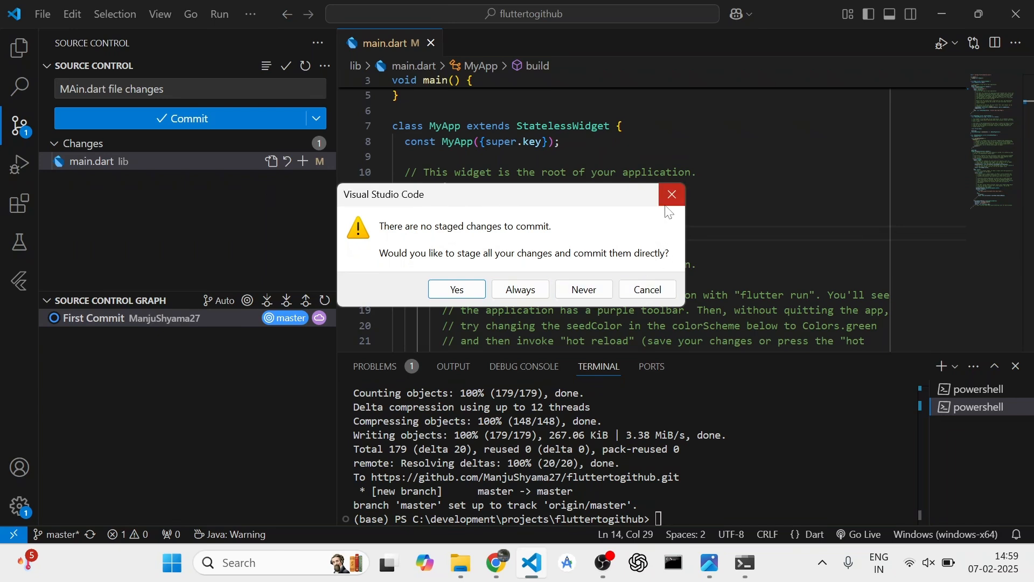
- Stage main.dart, commit 'MAin.dart file changes', and sync it with origin/master
click(672, 194)
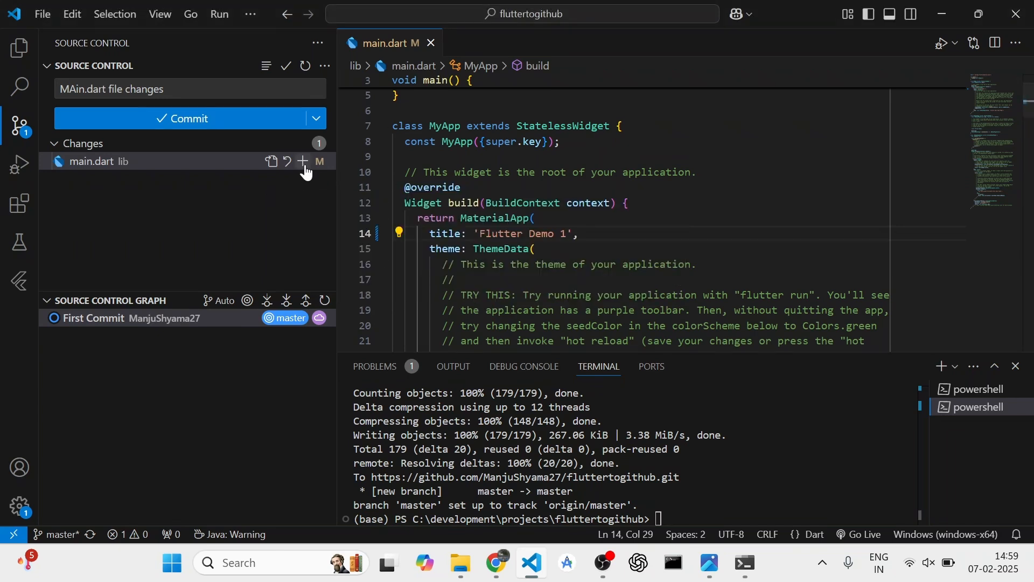
click(302, 162)
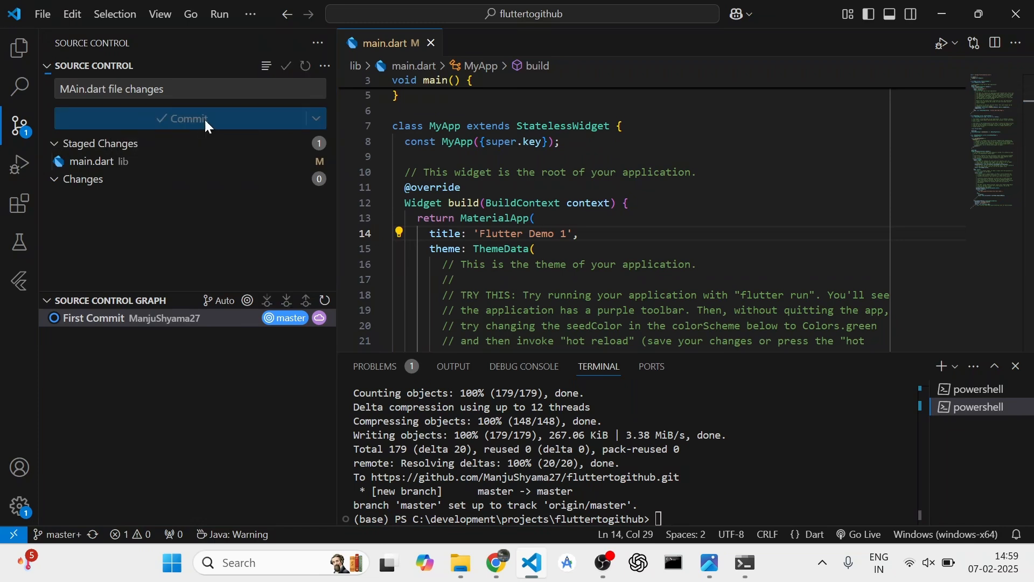
click(190, 118)
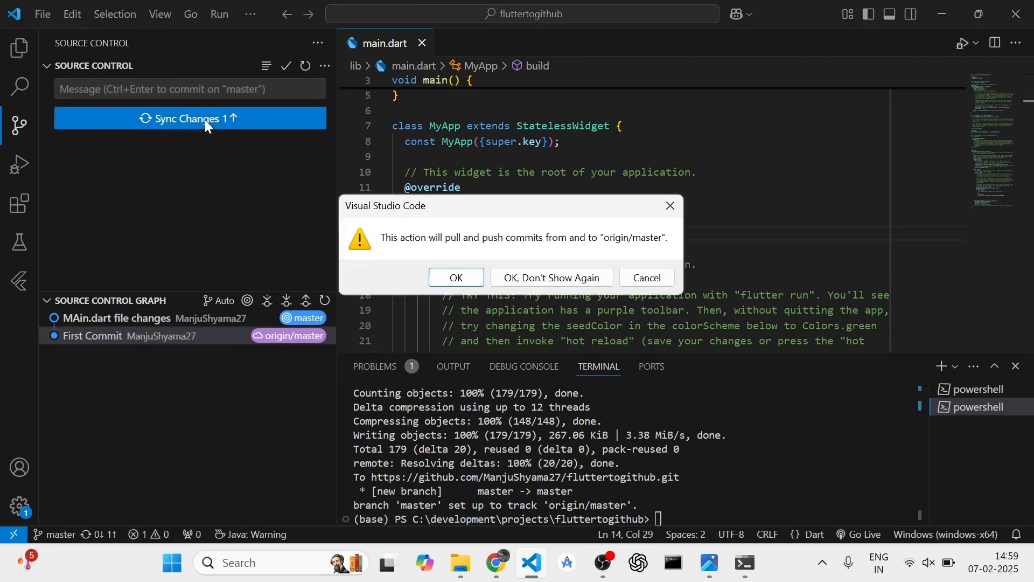
click(455, 277)
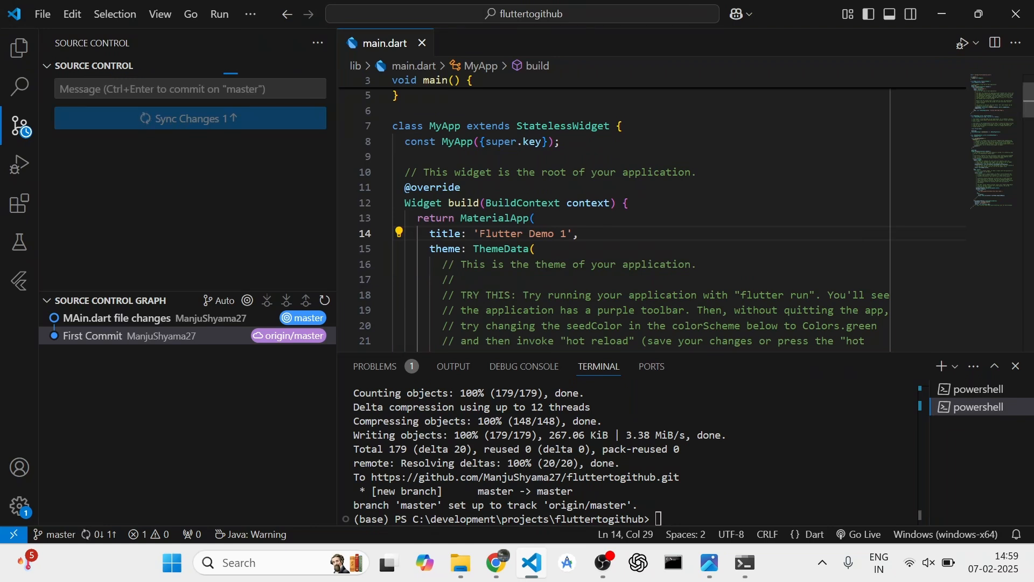
click(191, 118)
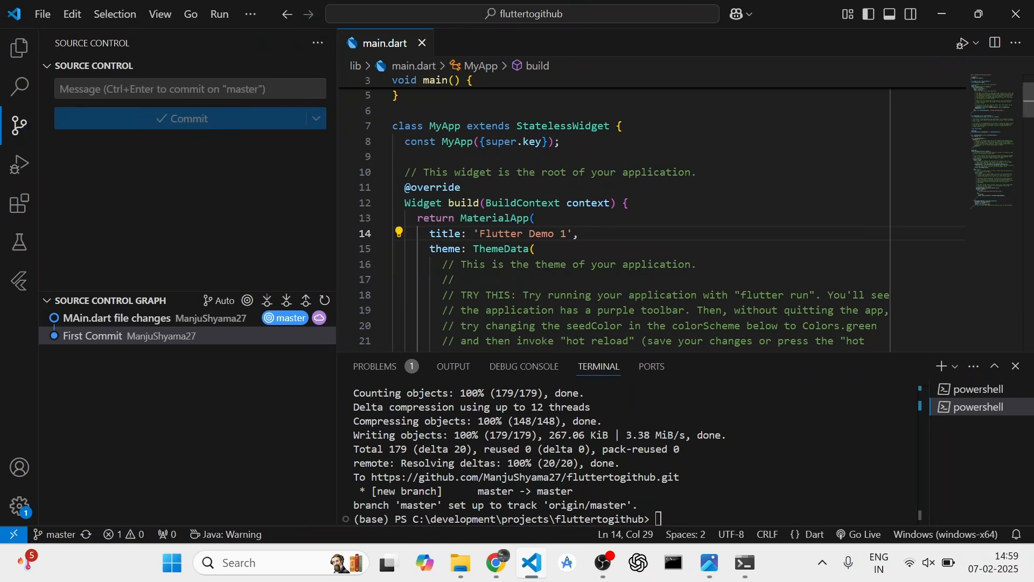